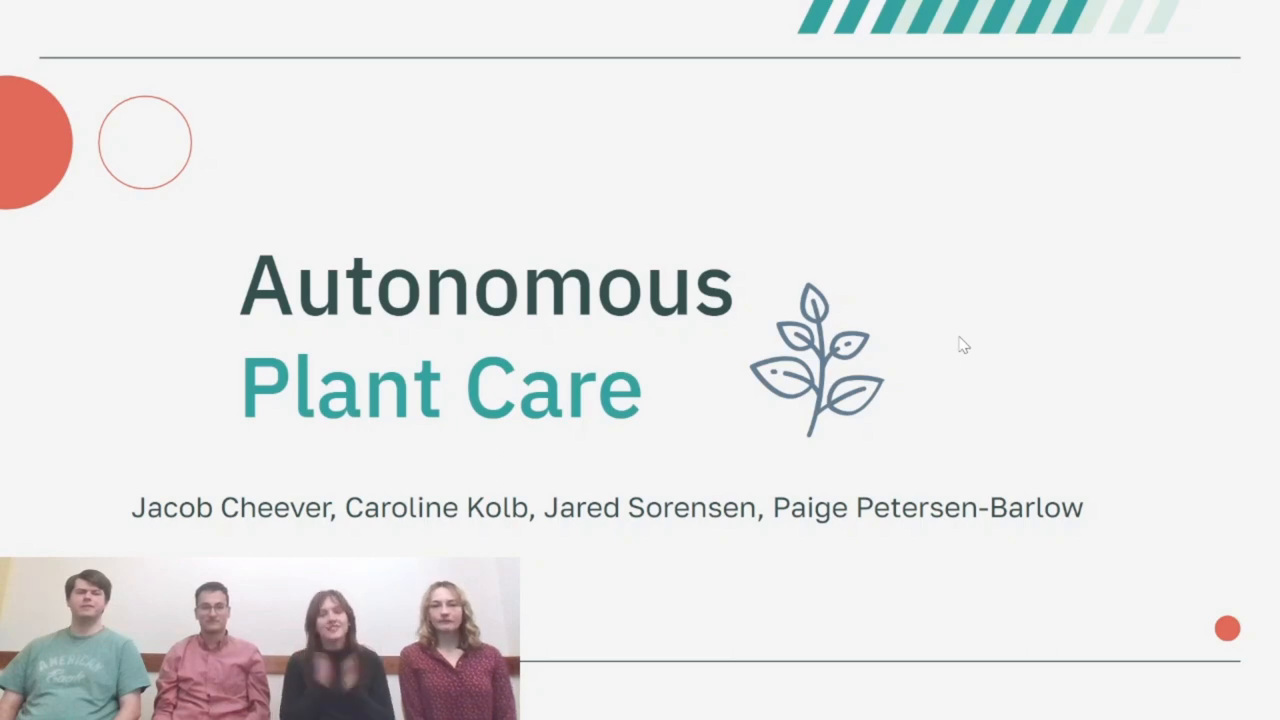
Advance past the title and Hardware Design slides to Controller Design
key(Right)
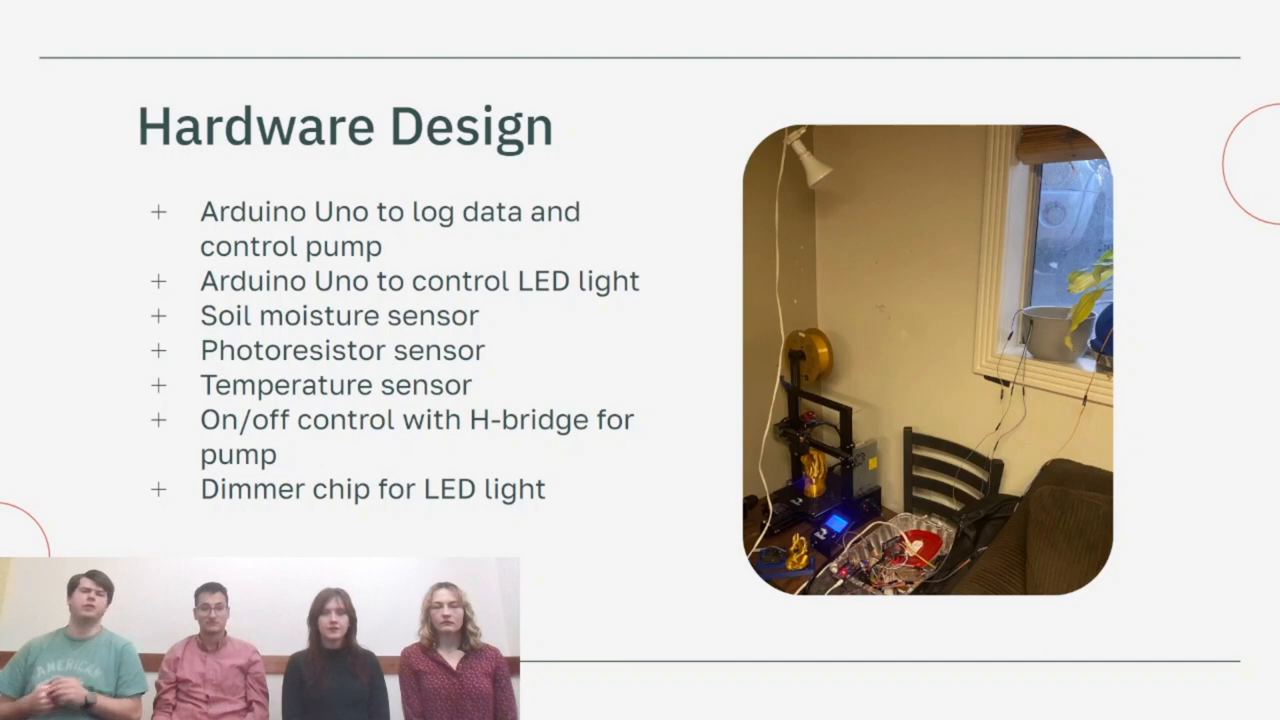
key(right)
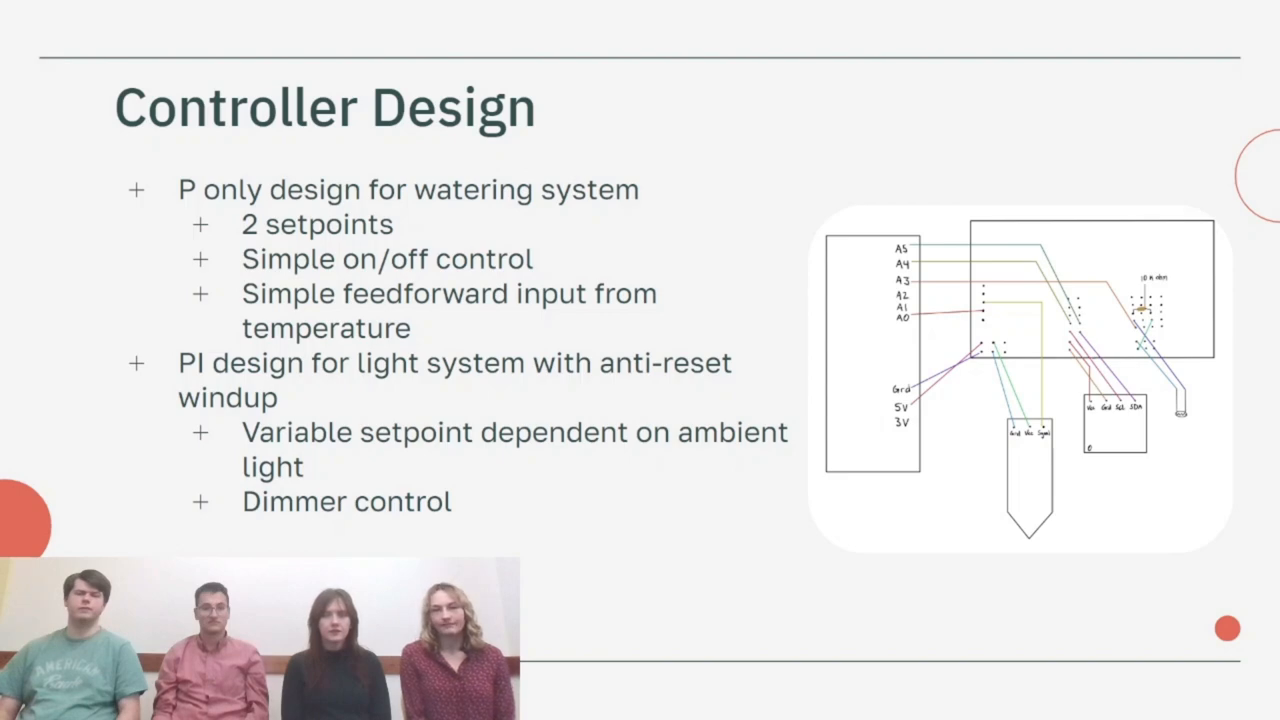
Advance from Controller Design to the Performance slide with the moisture graph
key(right)
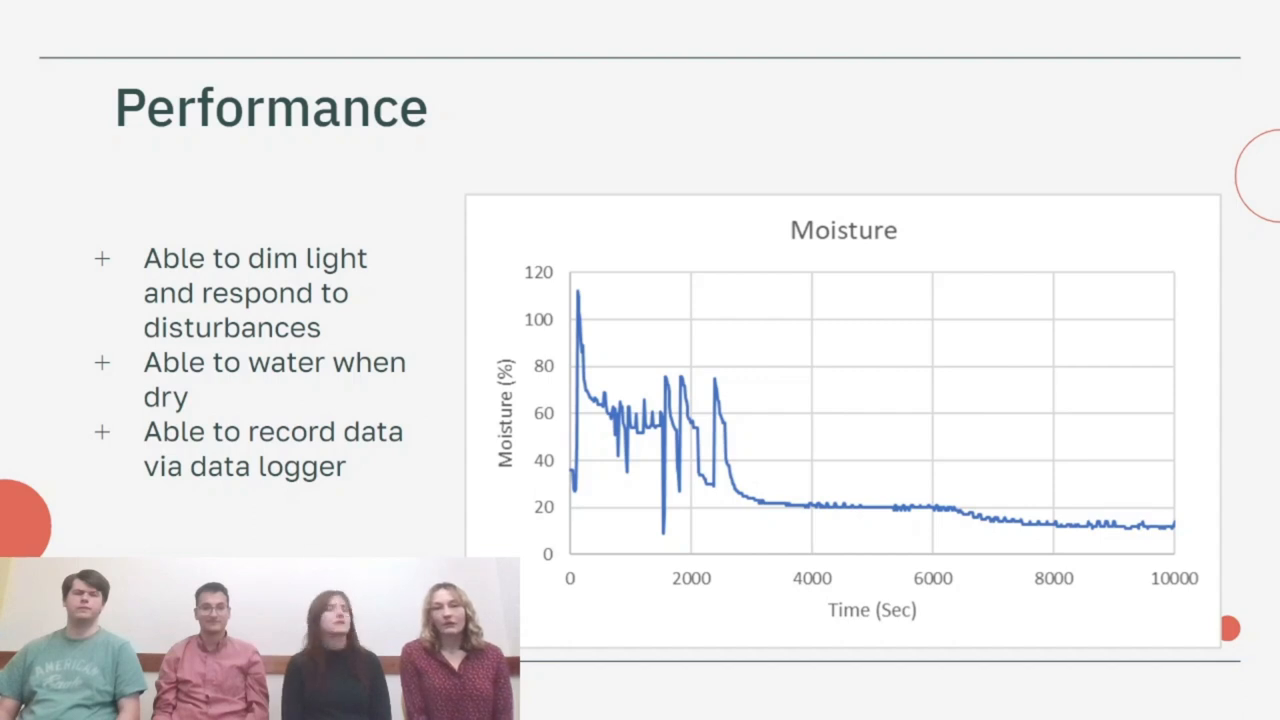
Advance from Performance to the Stability Analysis light-over-time slide
key(right)
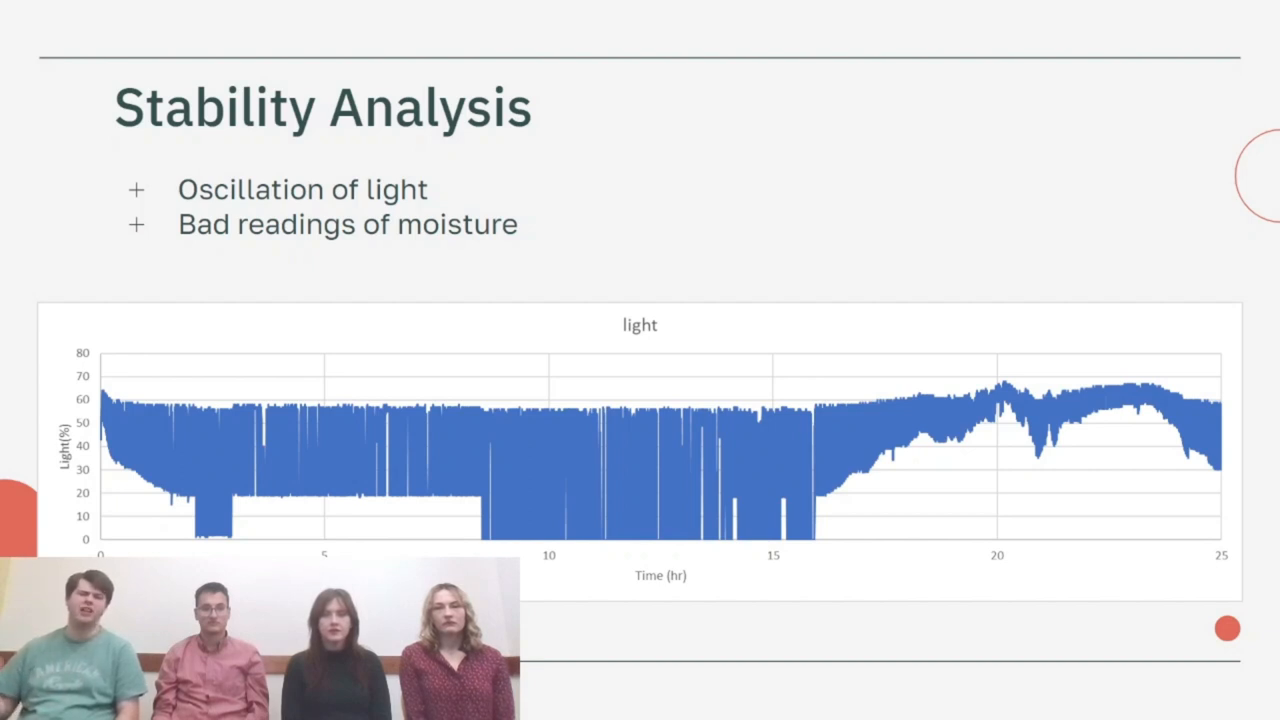
mouse_move(944, 344)
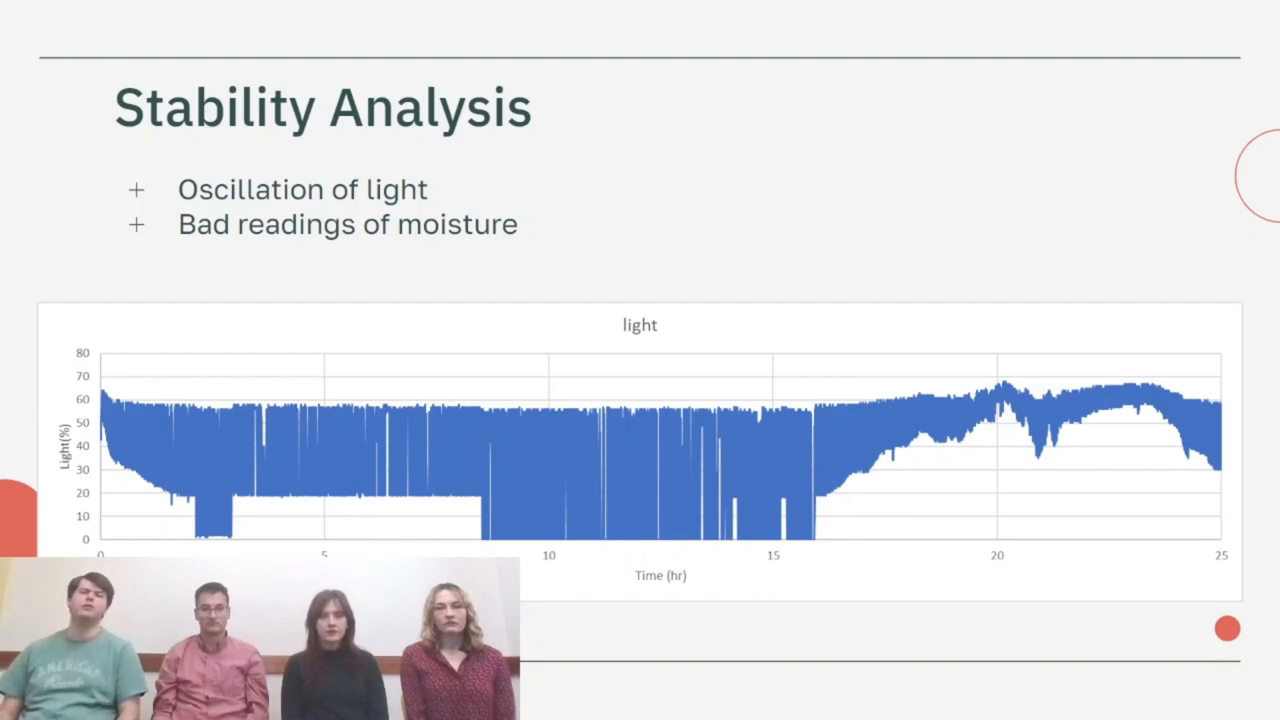
mouse_move(944, 336)
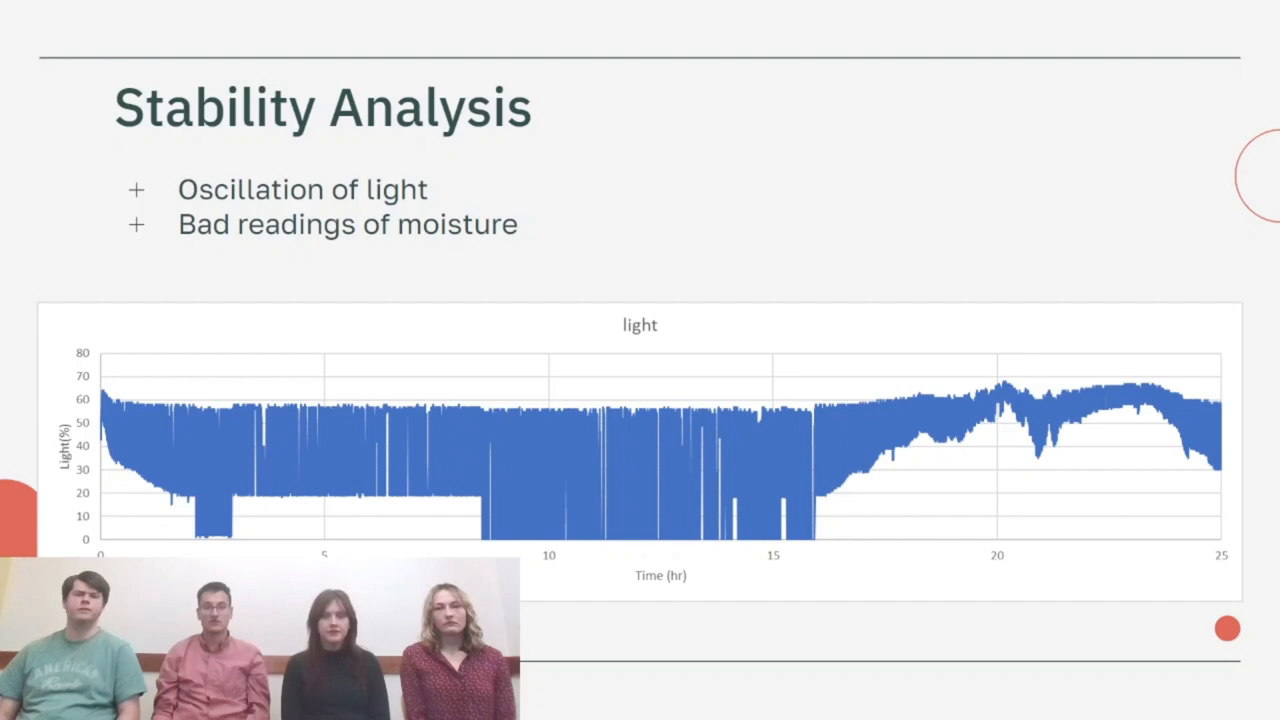
Advance from Stability Analysis to the final Conclusions slide
key(Right)
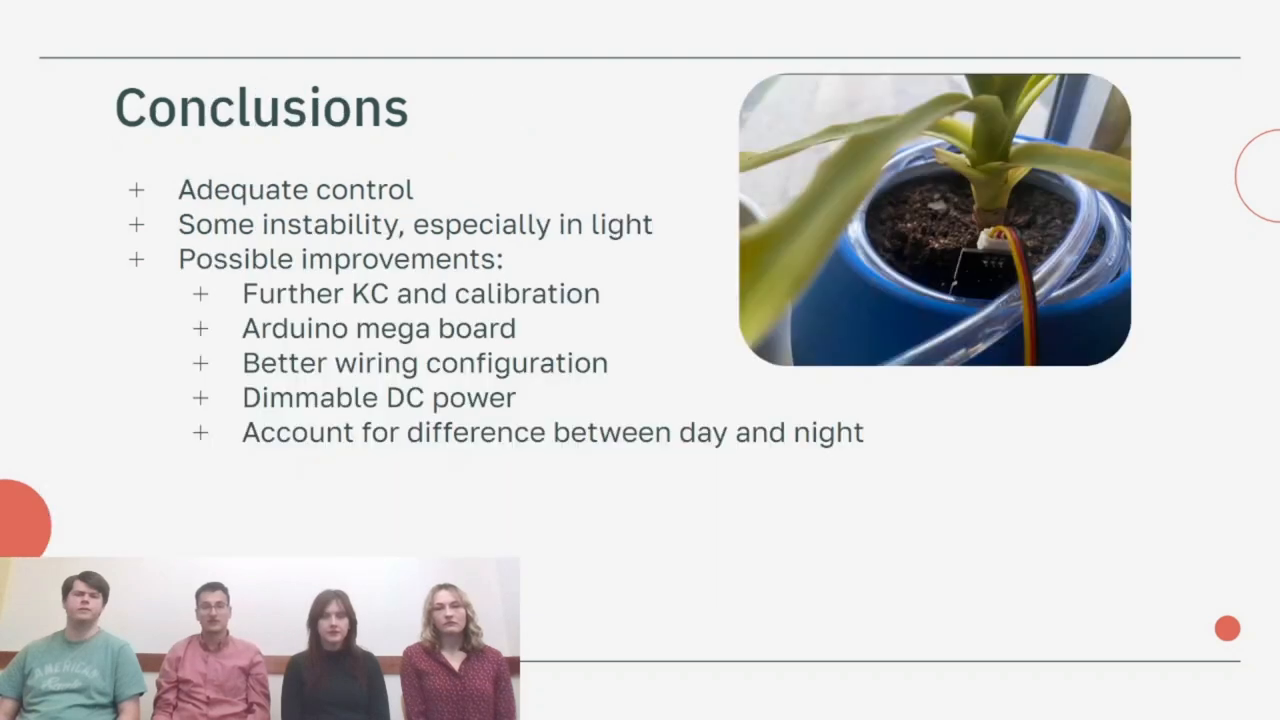